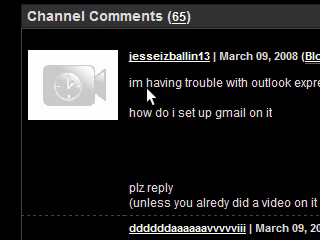
- Scroll the Forwarding and POP/IMAP settings down to the POP and IMAP options
scroll("down", 3)
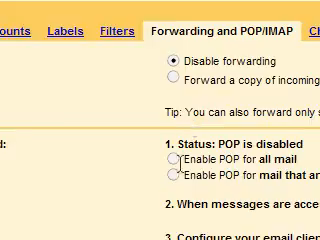
scroll("down", 3)
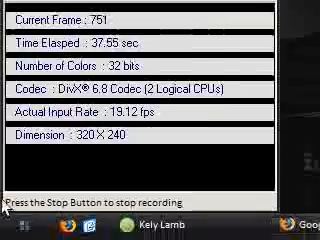
left_click(10, 228)
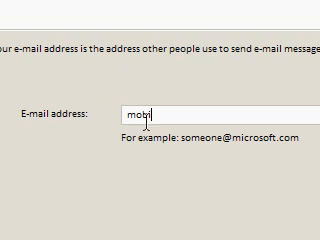
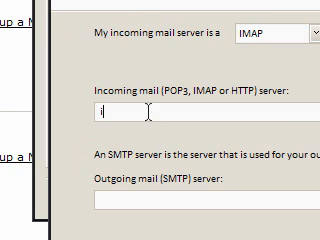
- Set imap.gmail.com as the incoming IMAP server and smtp.gmail.com as the outgoing server
type("imap.gmail.com")
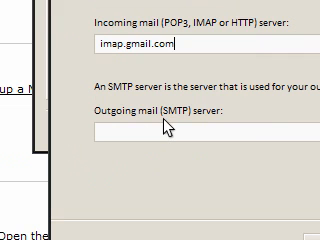
type("smtp.")
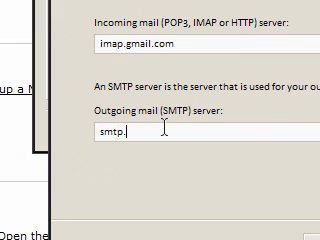
type("gmail.com")
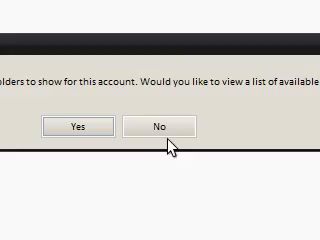
- Decline viewing the available folders so imap.gmail.com appears in the folder list
left_click(164, 125)
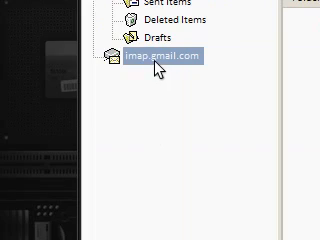